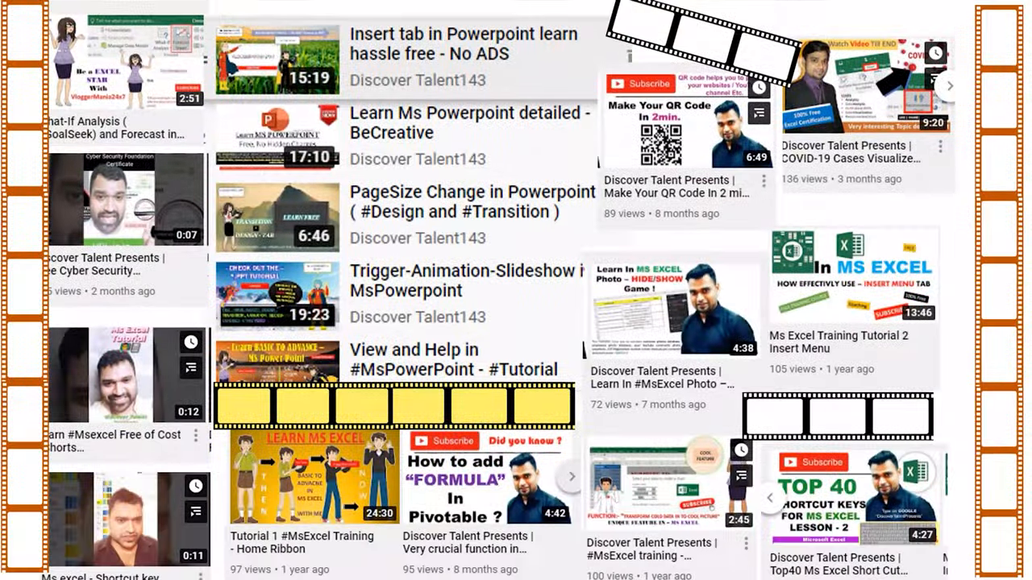
Scroll through the channel's tutorial video list before moving to the salary workbook.
scroll("down", 3)
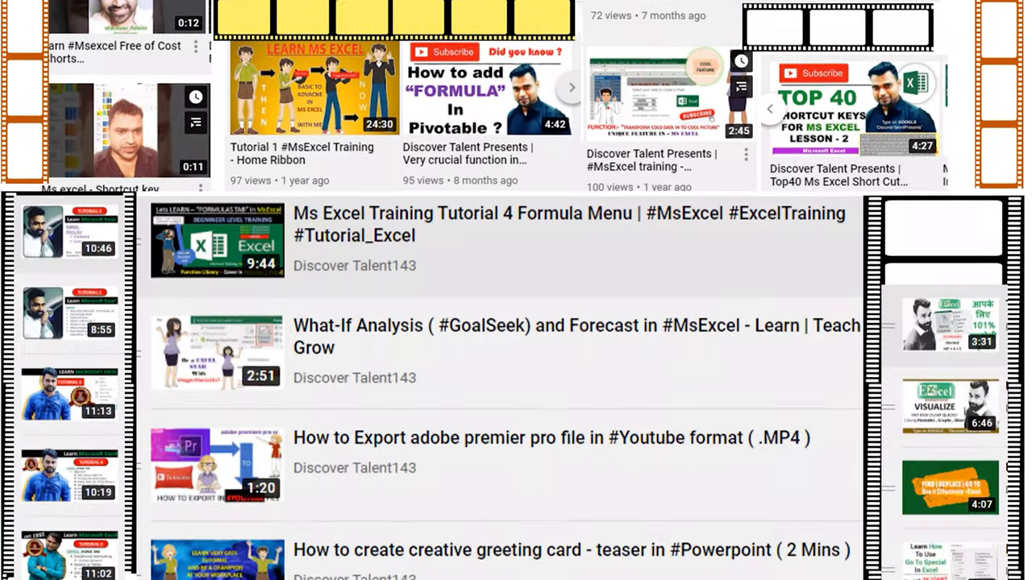
scroll("down", 3)
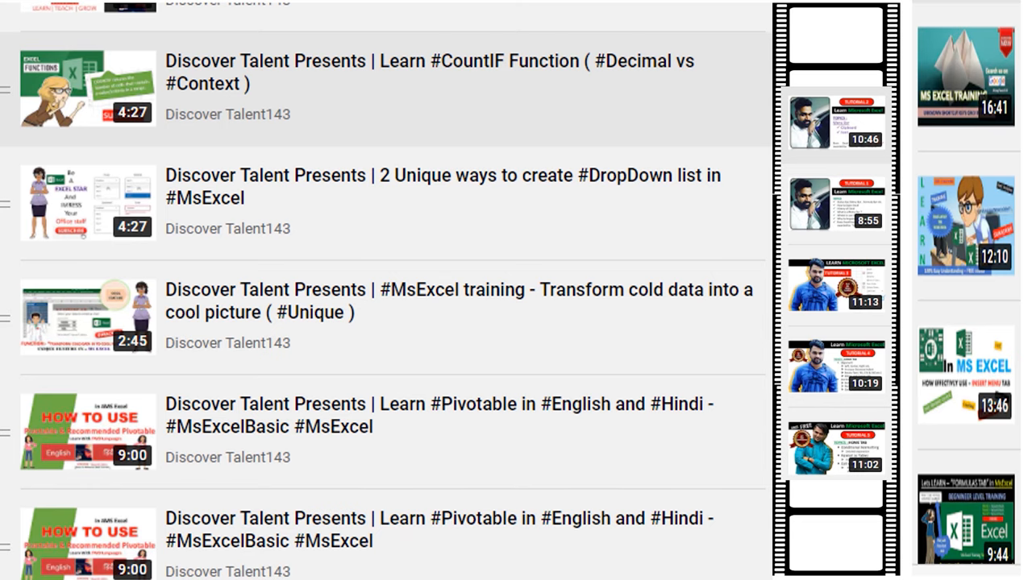
scroll("down", 3)
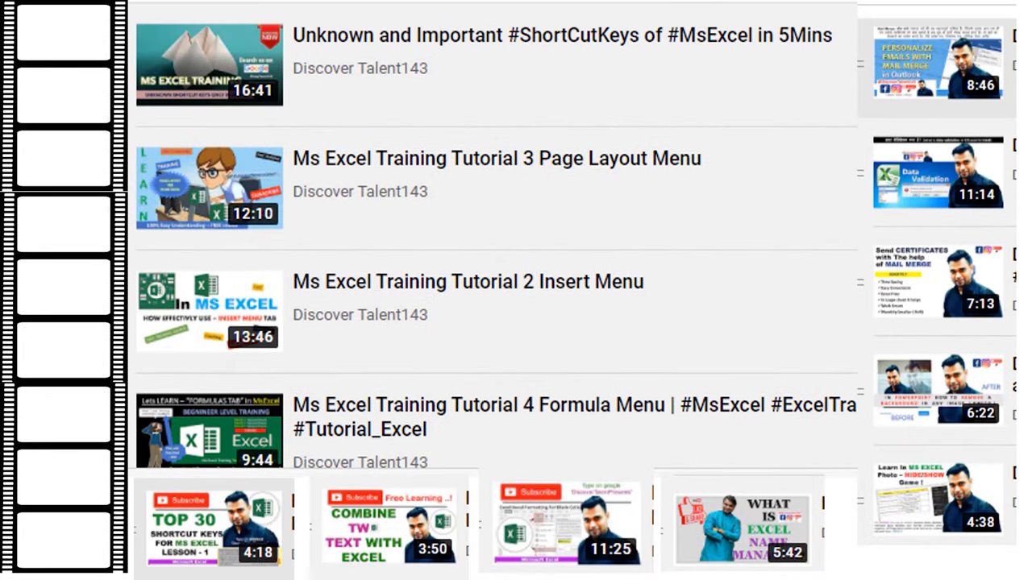
scroll("up", 3)
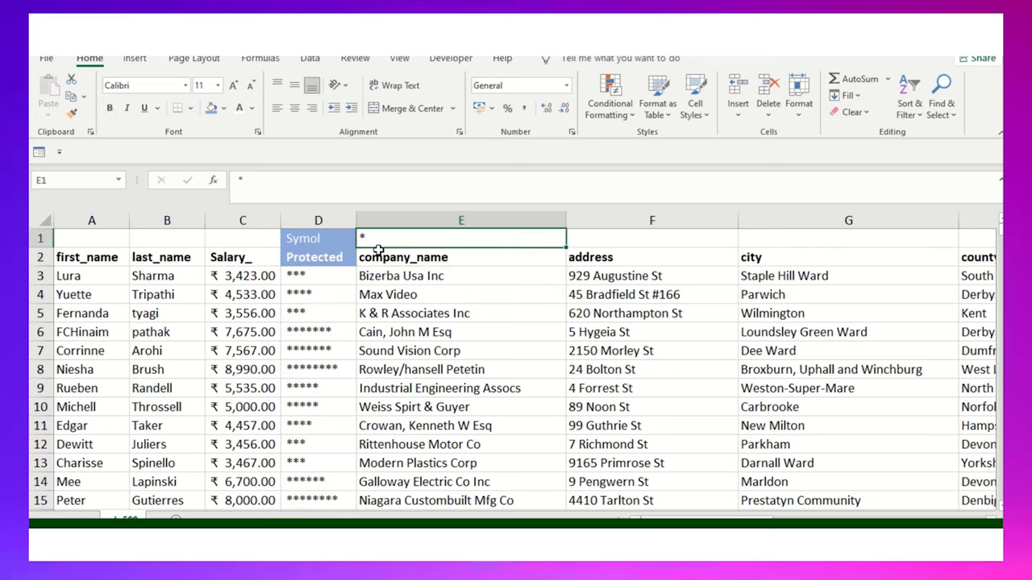
Change the E1 masking symbol to 'o' then '()', check D3's =REPT($E$1,C3/1000), and clear column D.
type("o")
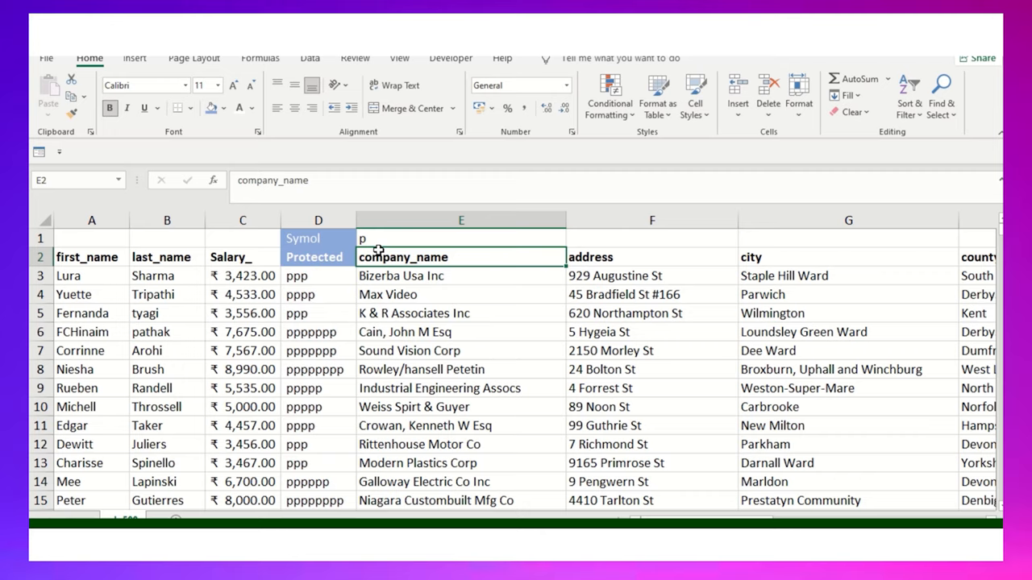
left_click(461, 238)
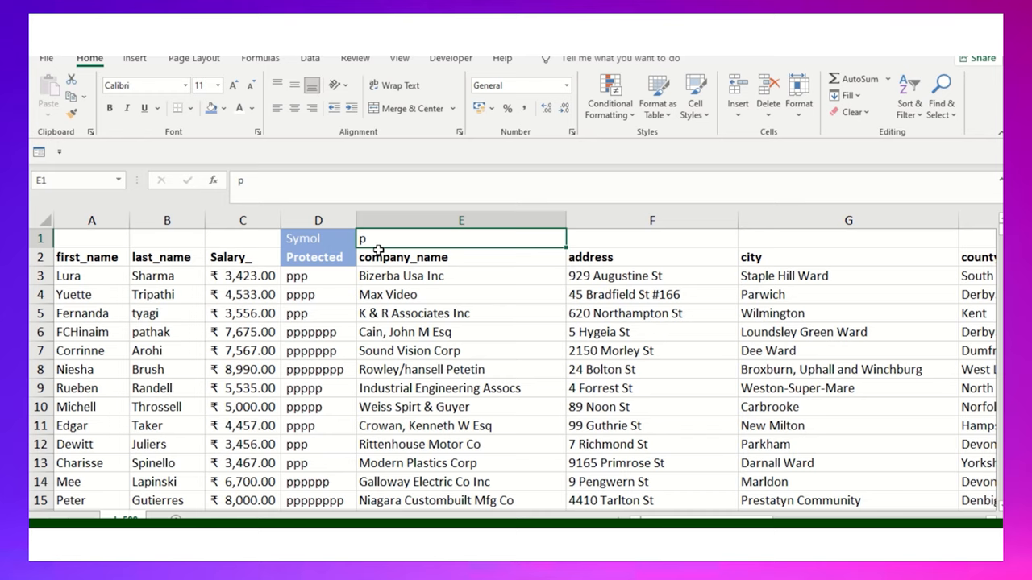
type("()")
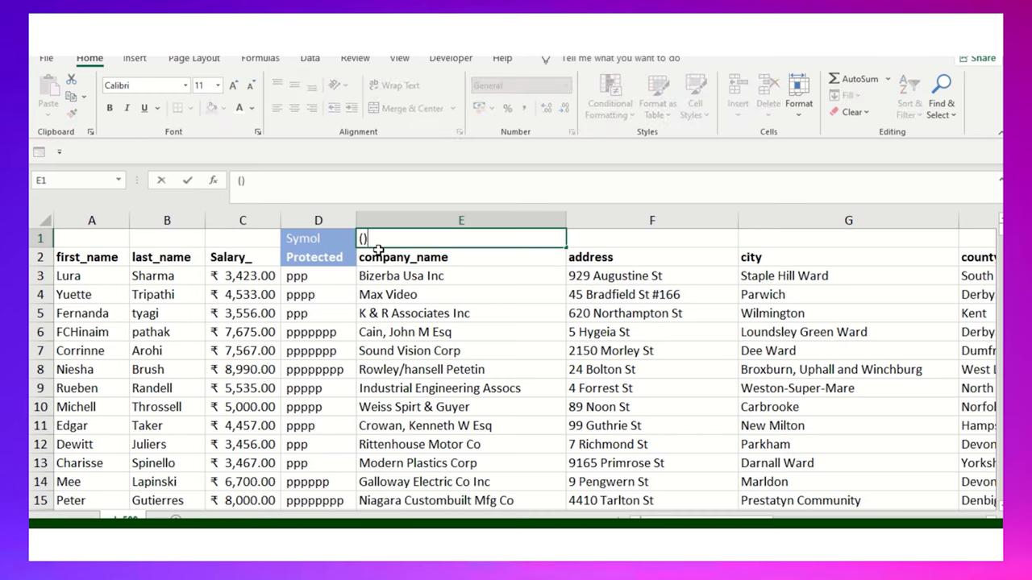
key("Return")
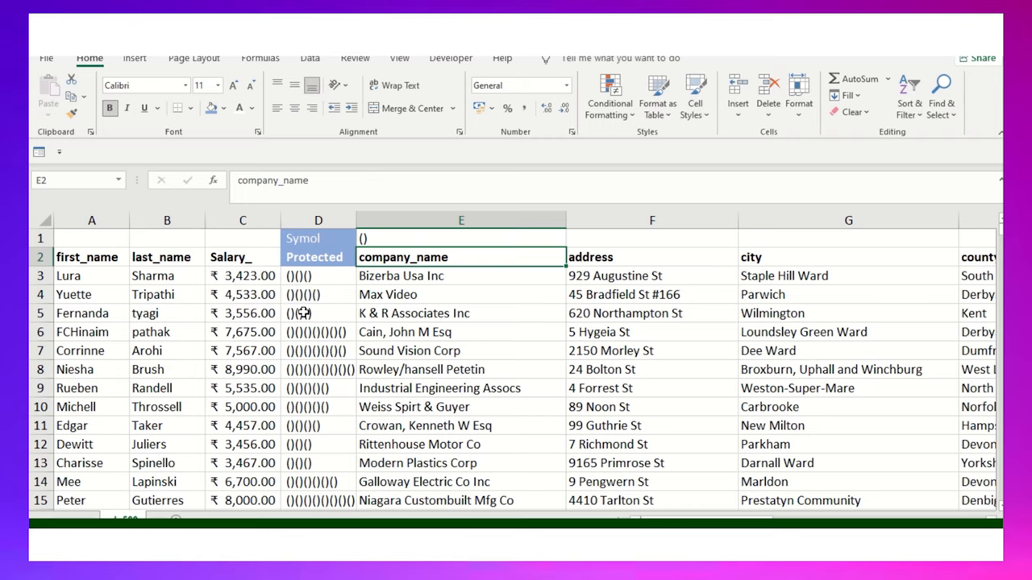
left_click(318, 276)
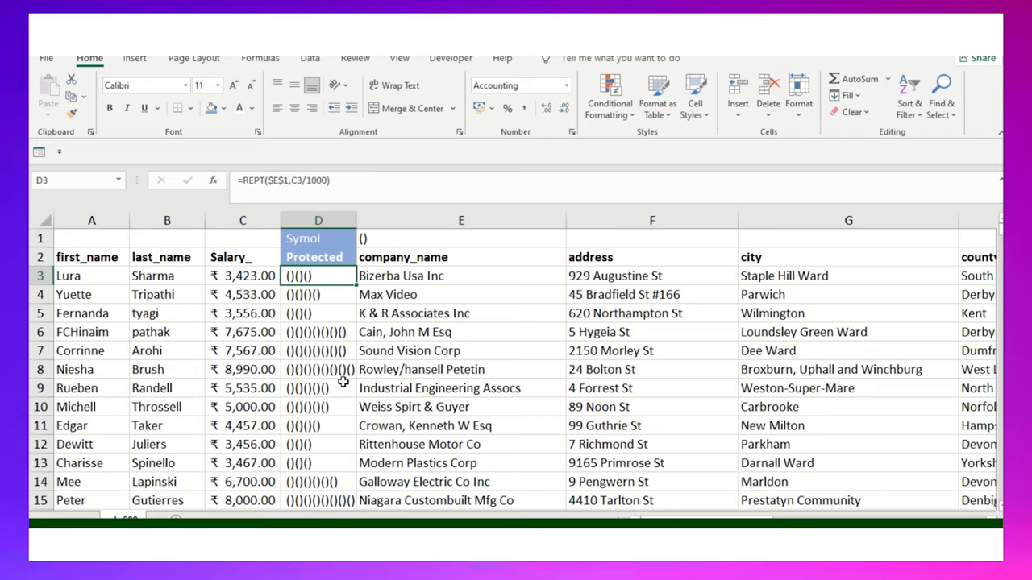
scroll("down", 3)
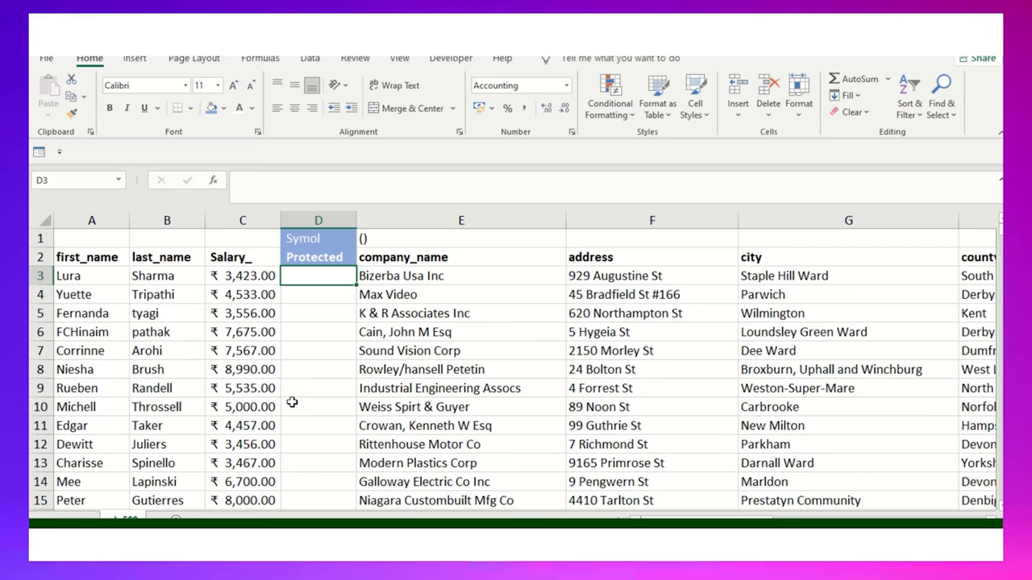
Enter =REPT(E1,C3/1000) in D3 so the first salary shows '()' once per thousand.
type("=")
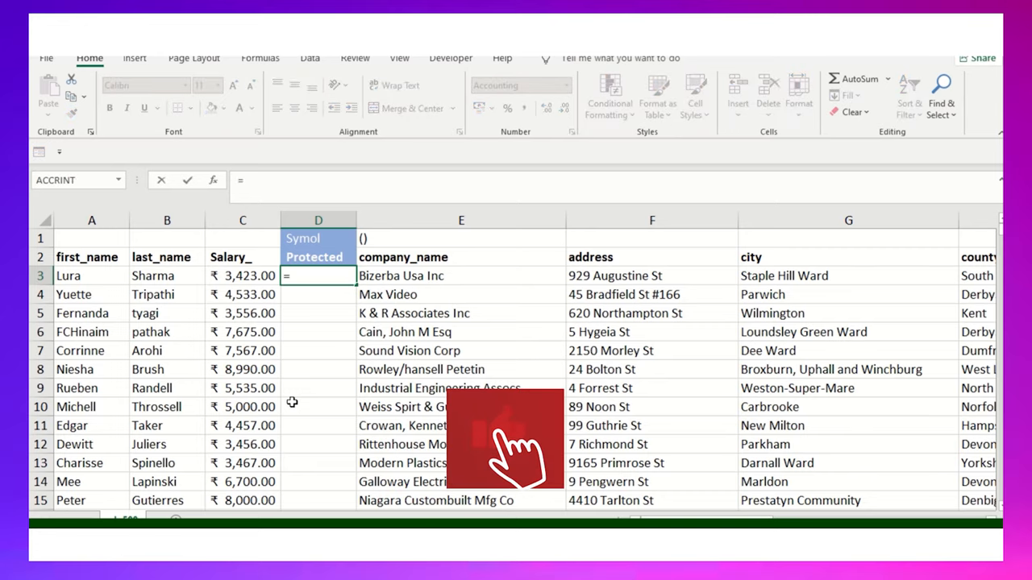
type("REPT(")
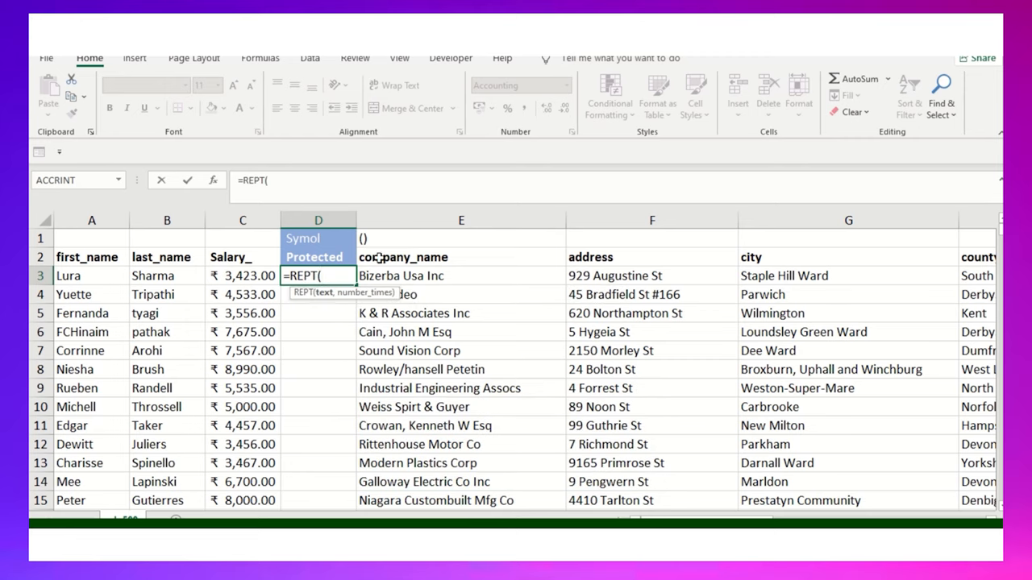
left_click(461, 239)
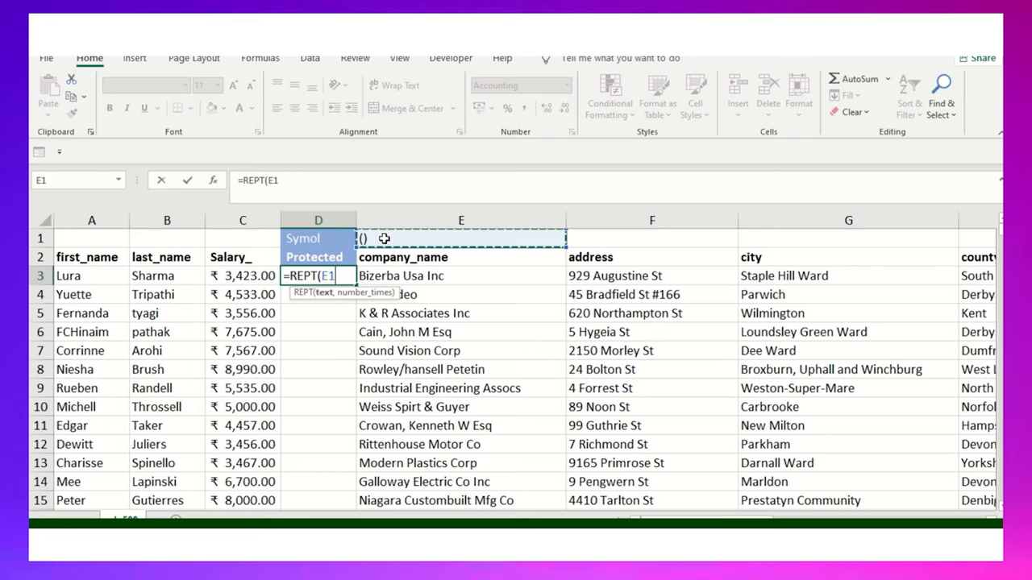
type(",")
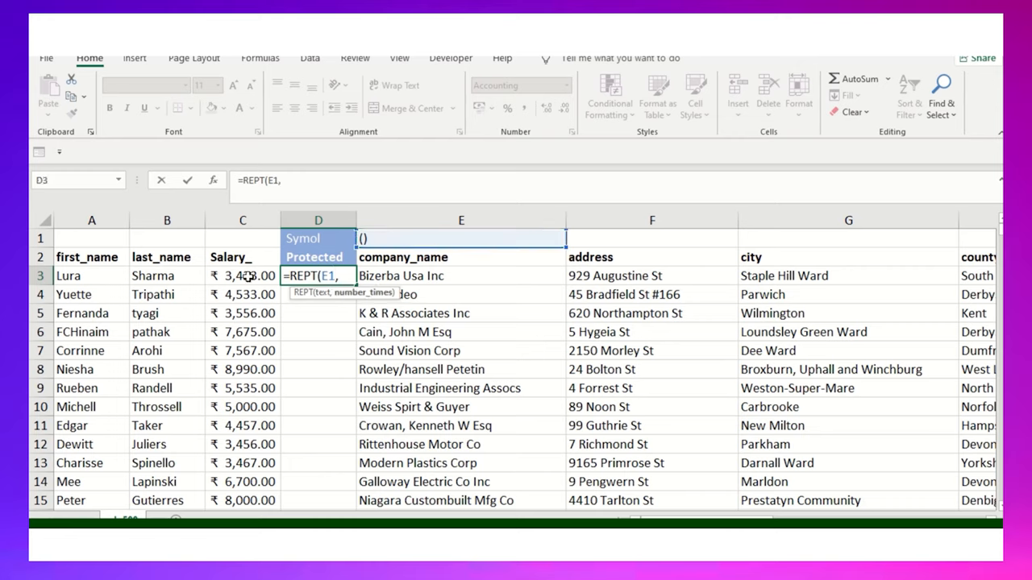
left_click(242, 276)
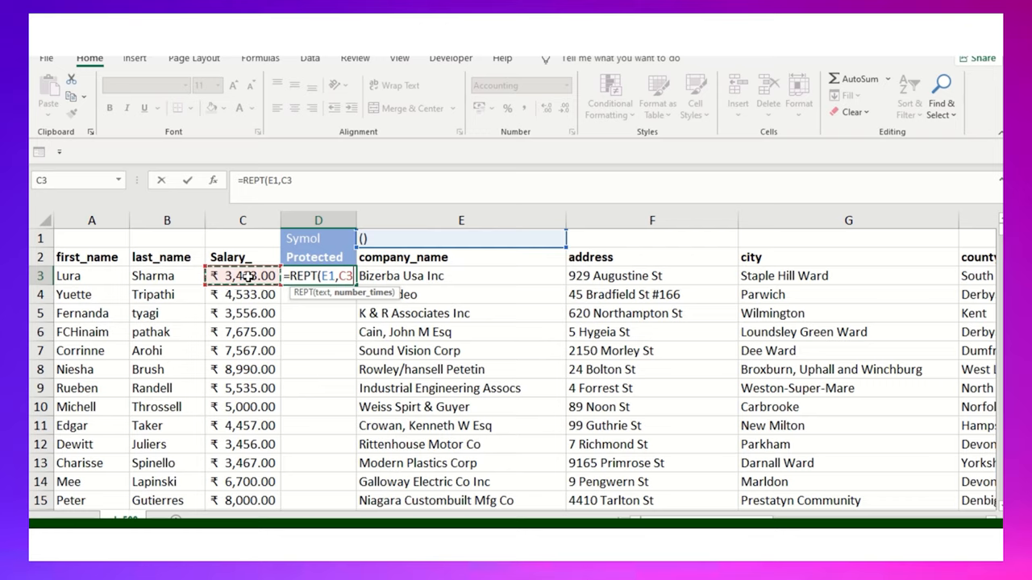
type("/10")
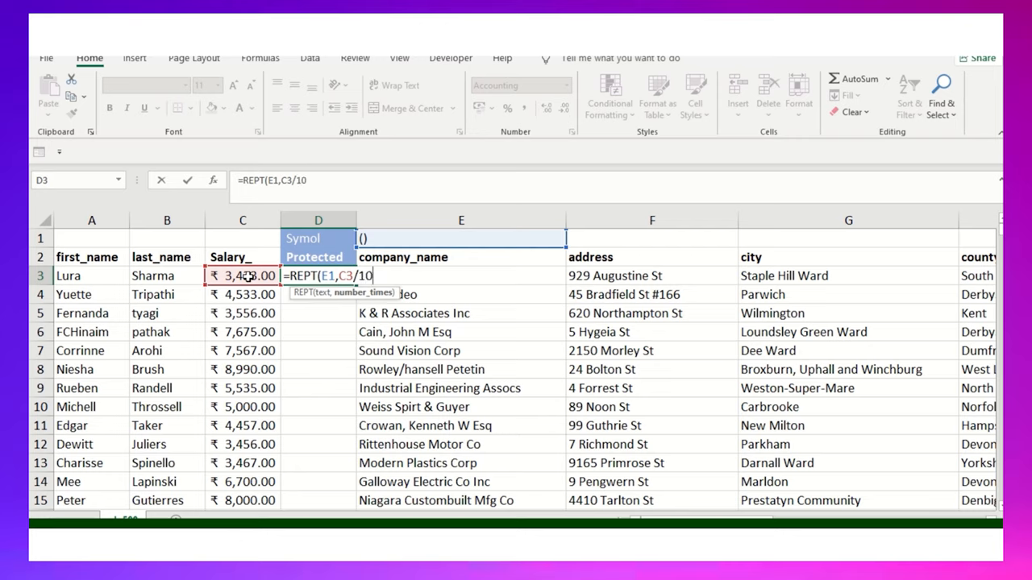
type("00")
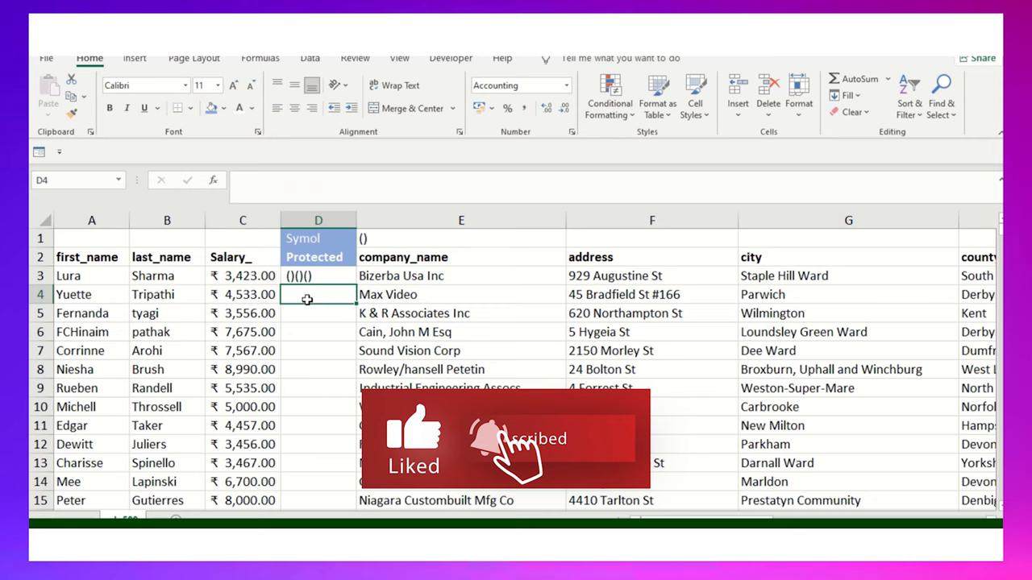
Lock the symbol reference as $E$1, fill the formula down to row 15, and set the symbol to %.
left_click(318, 275)
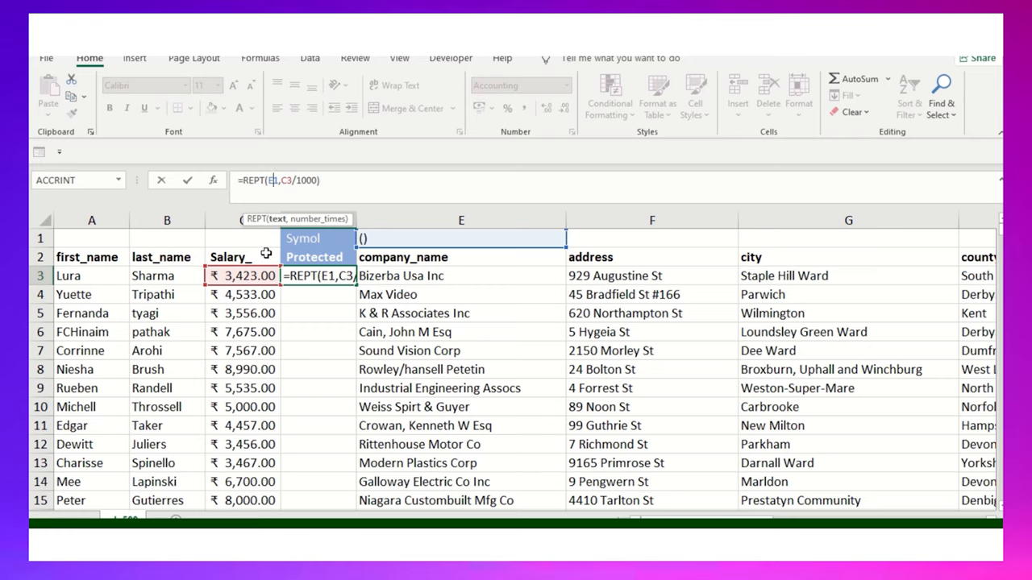
key("f4")
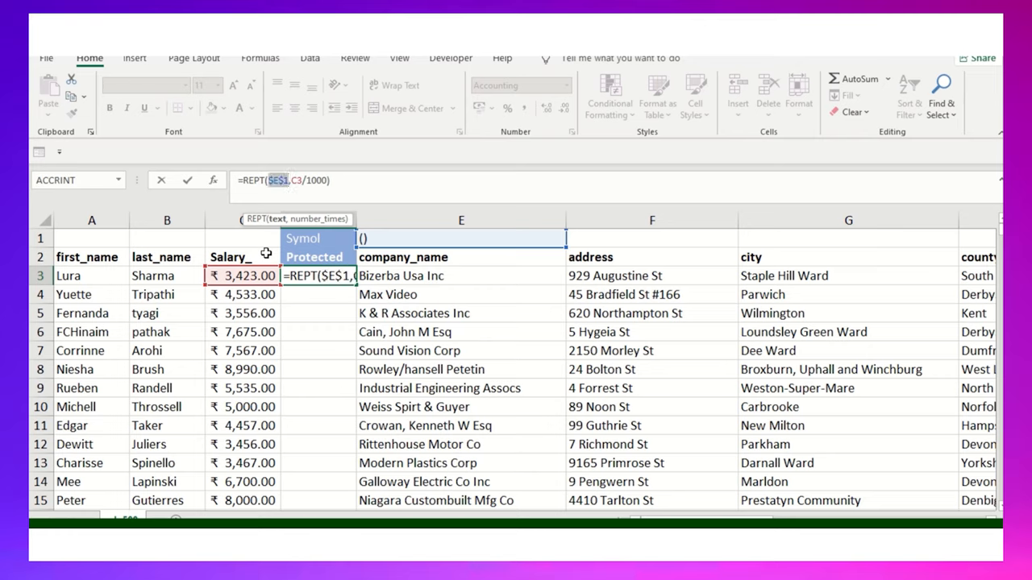
key("Return")
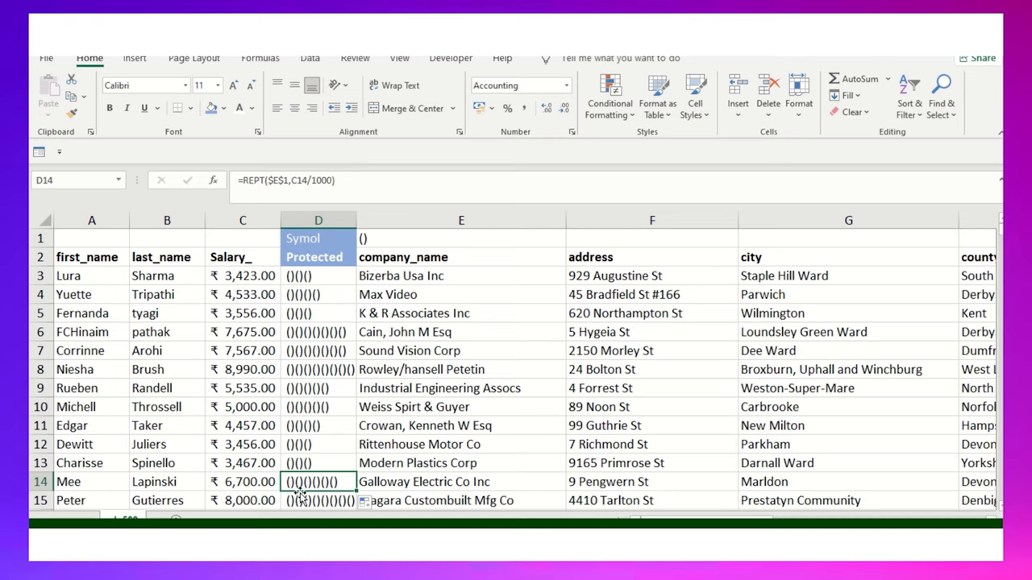
left_click(242, 463)
type("%")
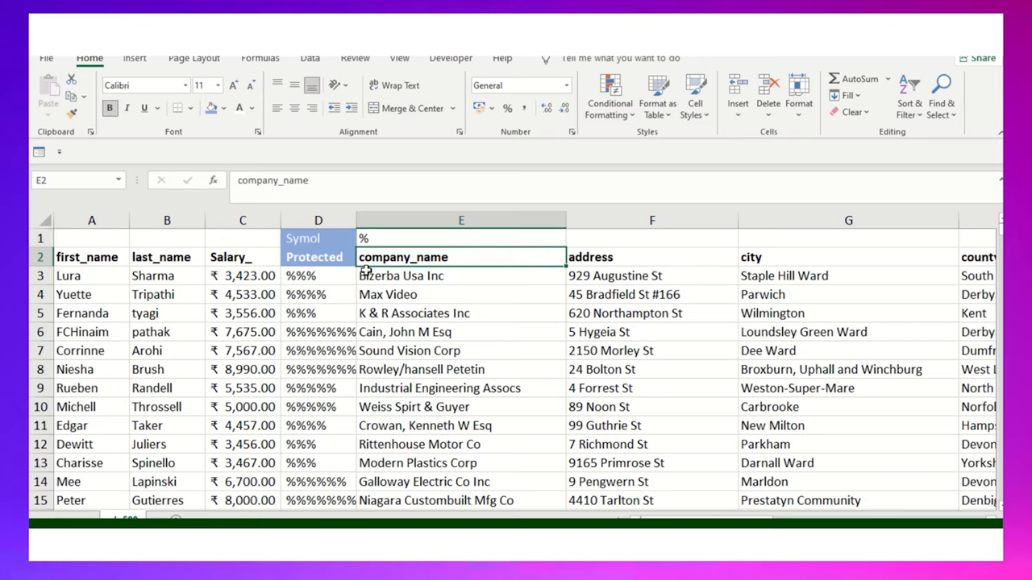
Cycle the E1 symbol through '()', '#', '@' and '!' so salaries mask as exclamation marks.
left_click(461, 239)
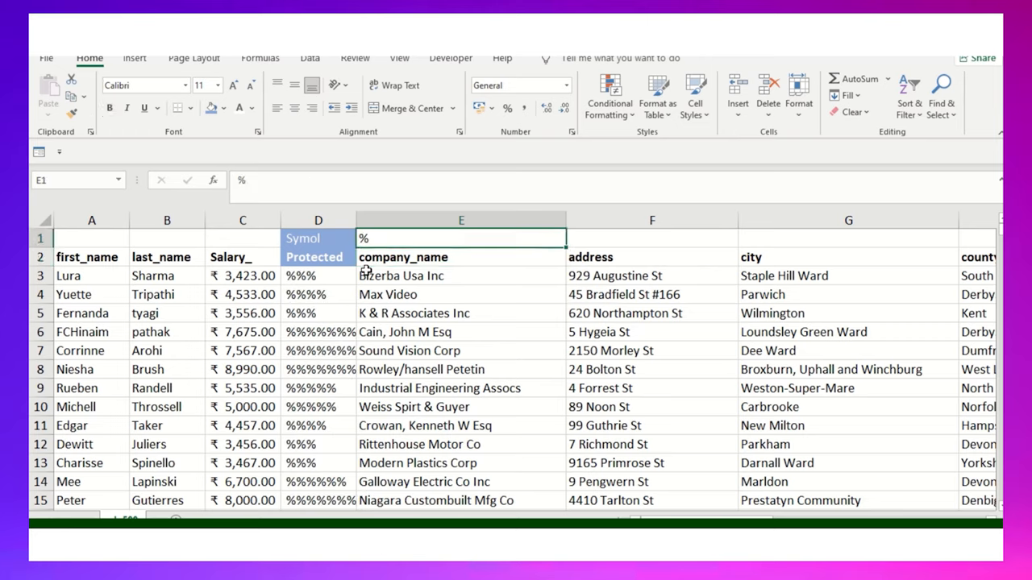
left_click(461, 258)
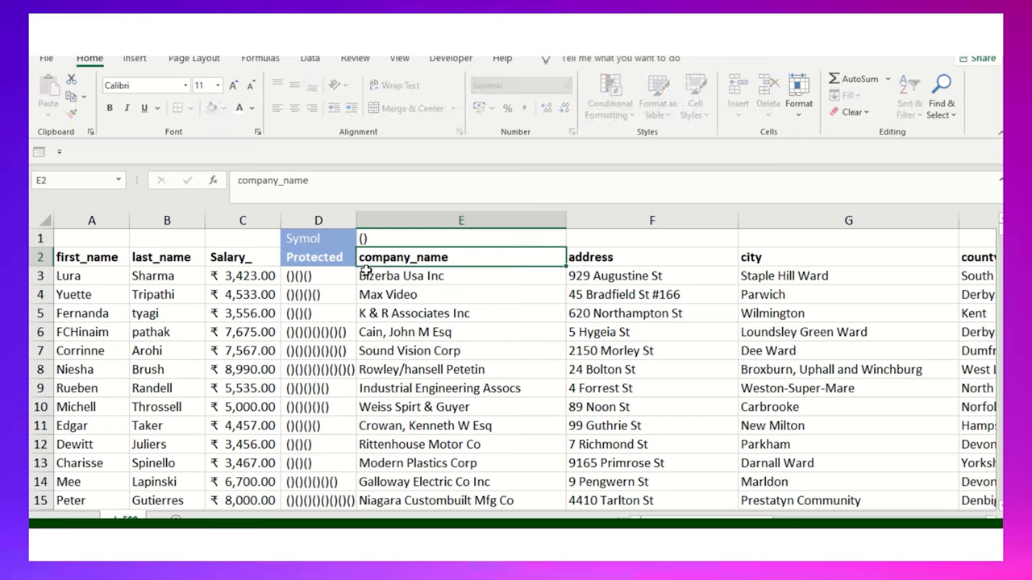
left_click(461, 237)
type("#")
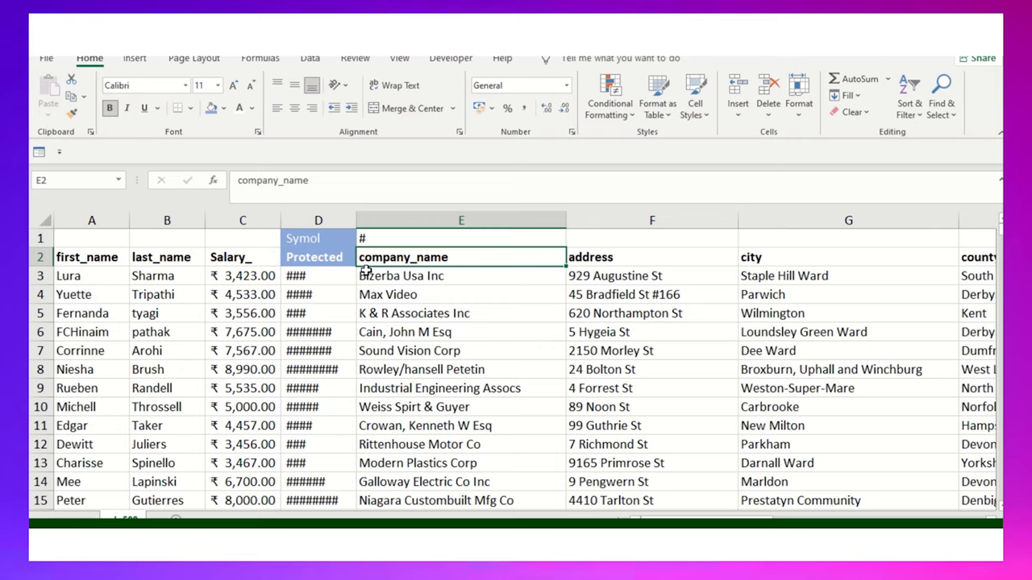
left_click(462, 238)
type("@")
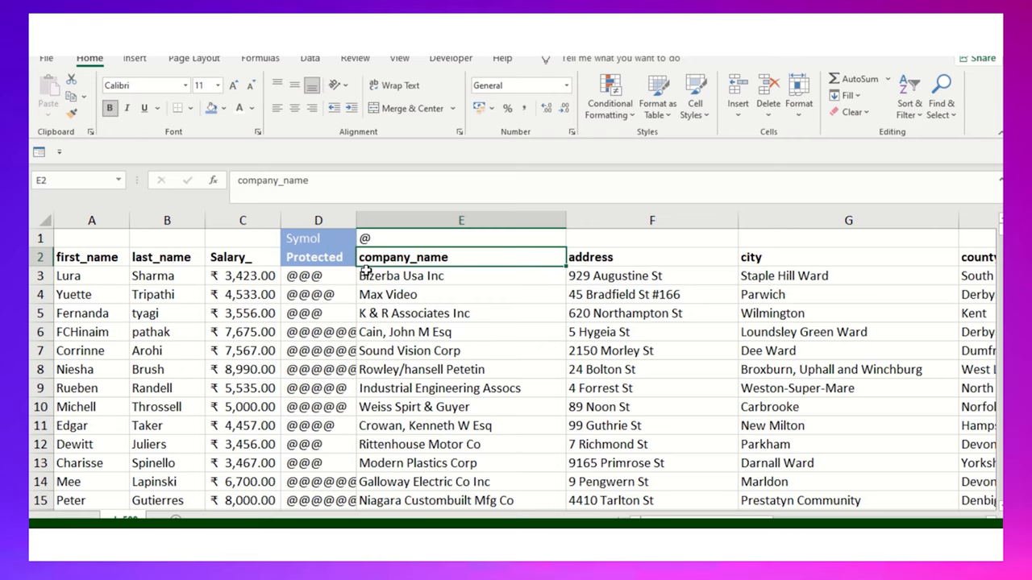
left_click(461, 239)
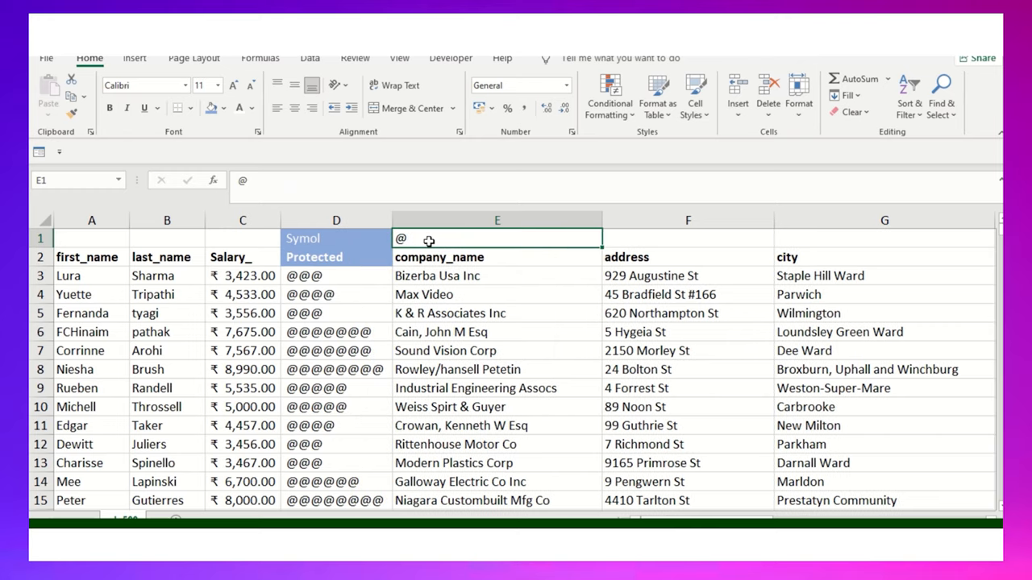
left_click(242, 369)
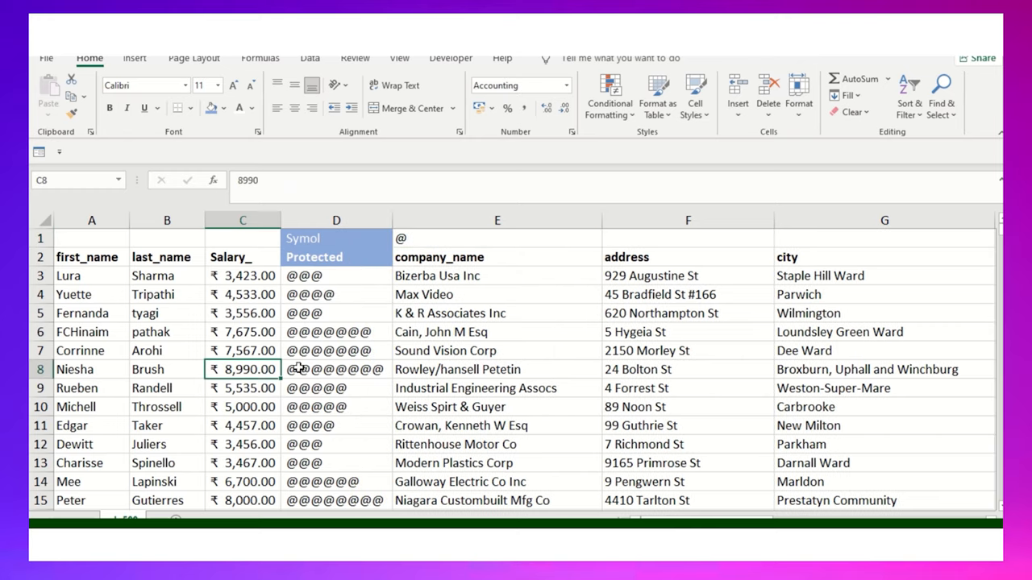
right_click(242, 219)
type("!")
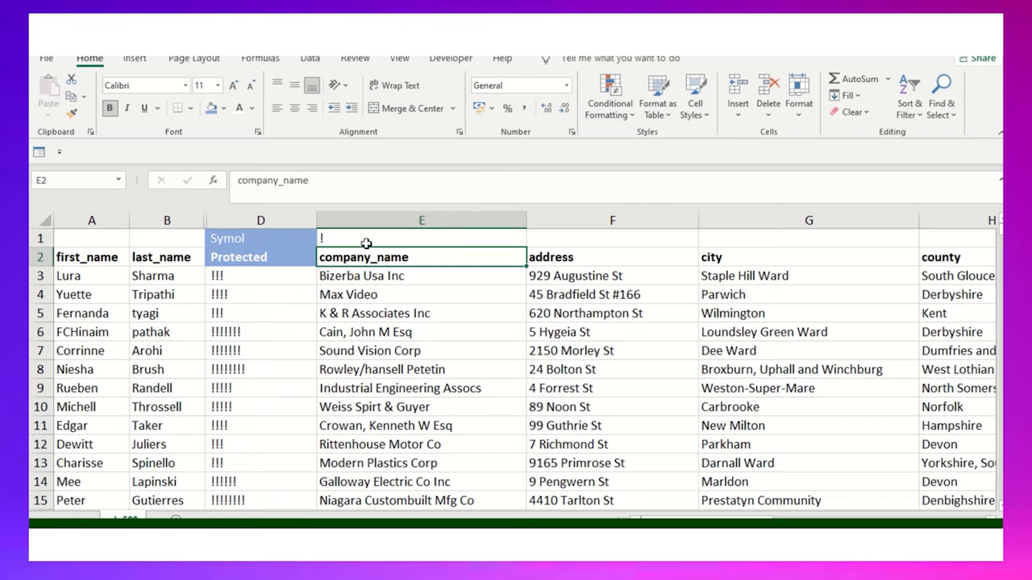
Try '@#' in E1, dismiss the formula error, and settle the symbol back to '@'.
left_click(422, 237)
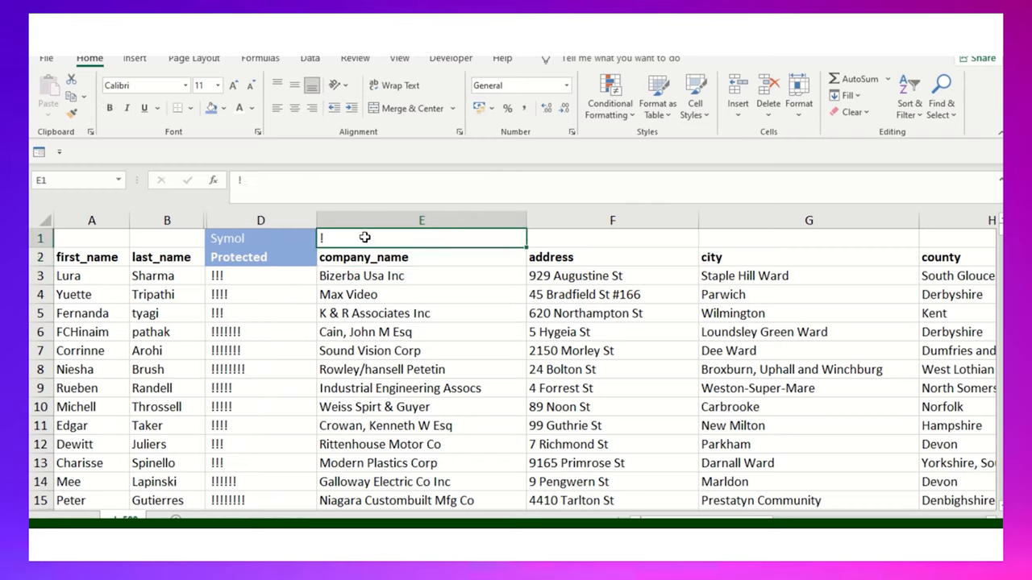
type("@#")
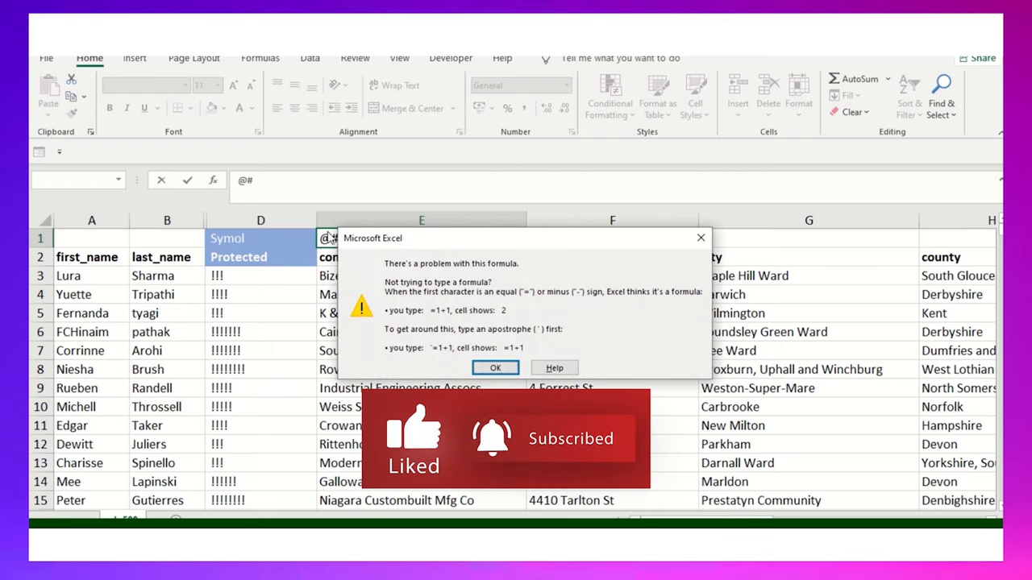
left_click(495, 368)
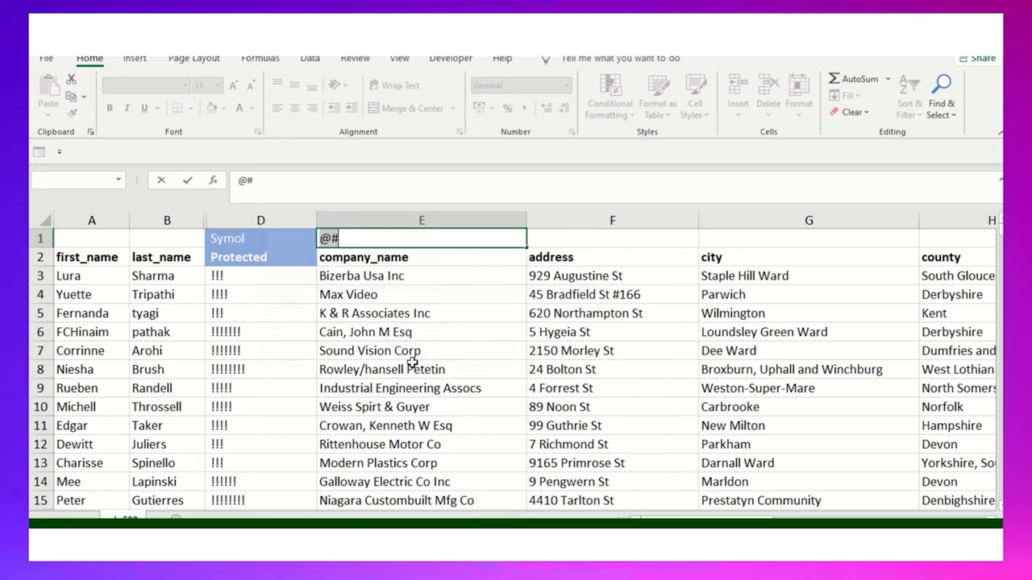
key("Backspace")
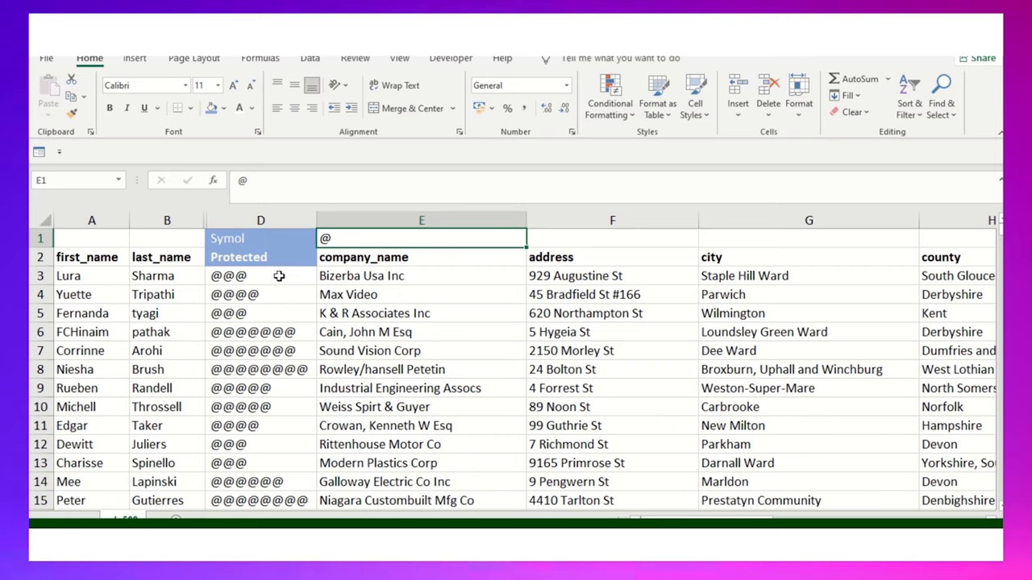
left_click(611, 350)
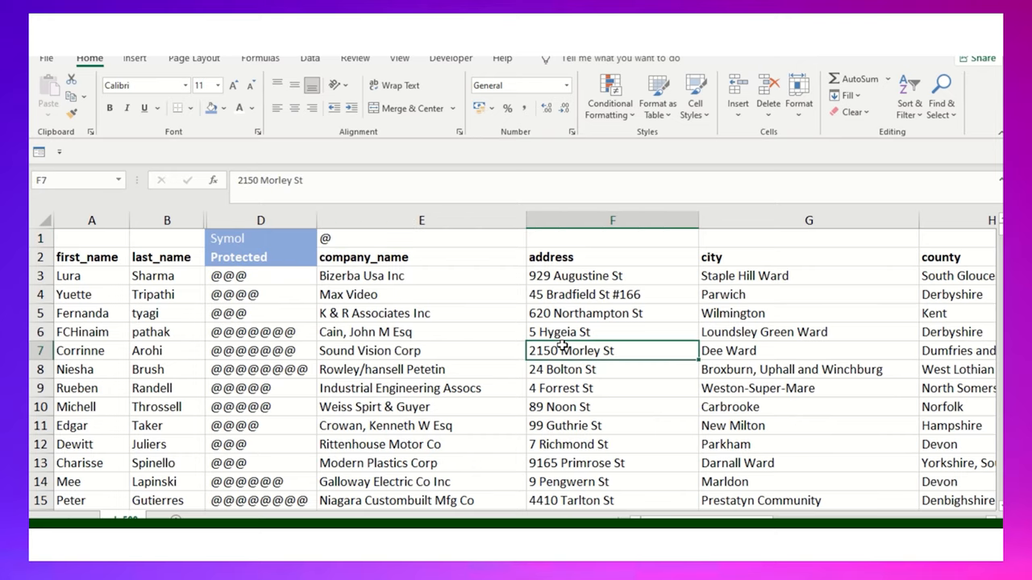